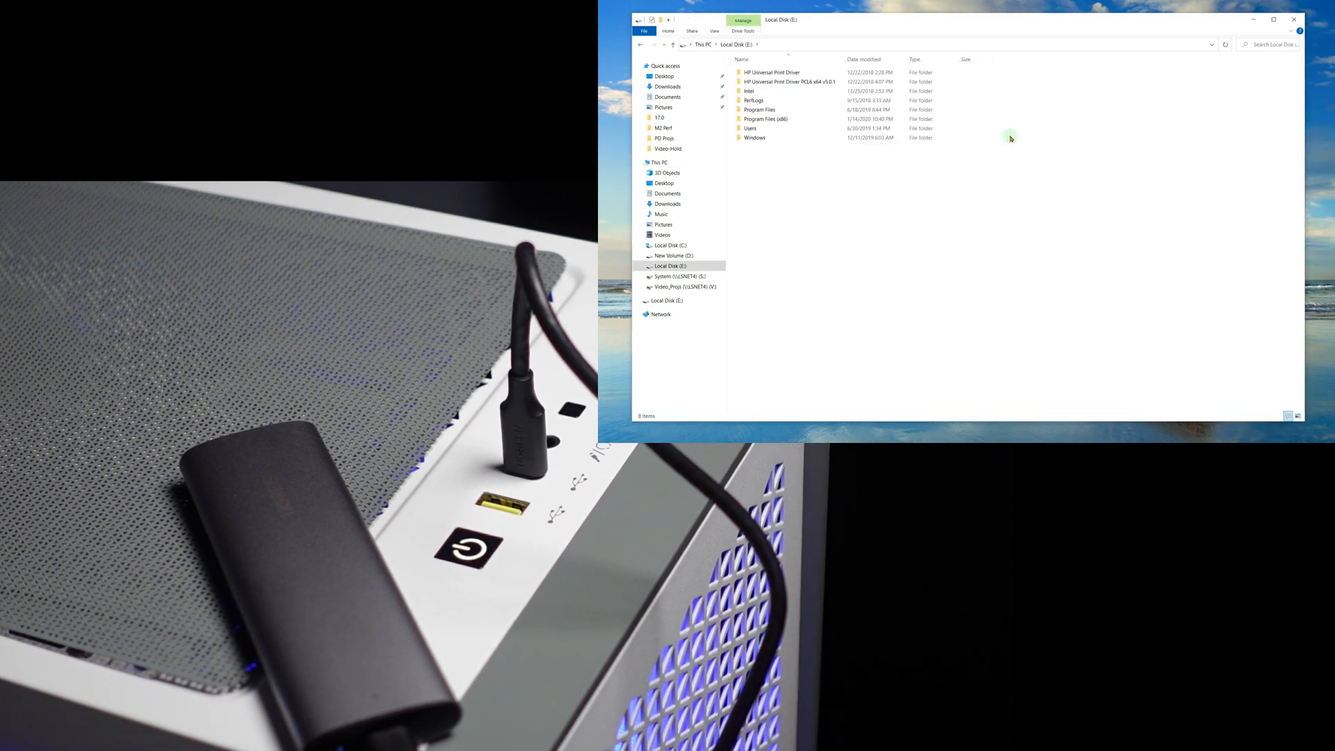
pyautogui.moveTo(1011, 137)
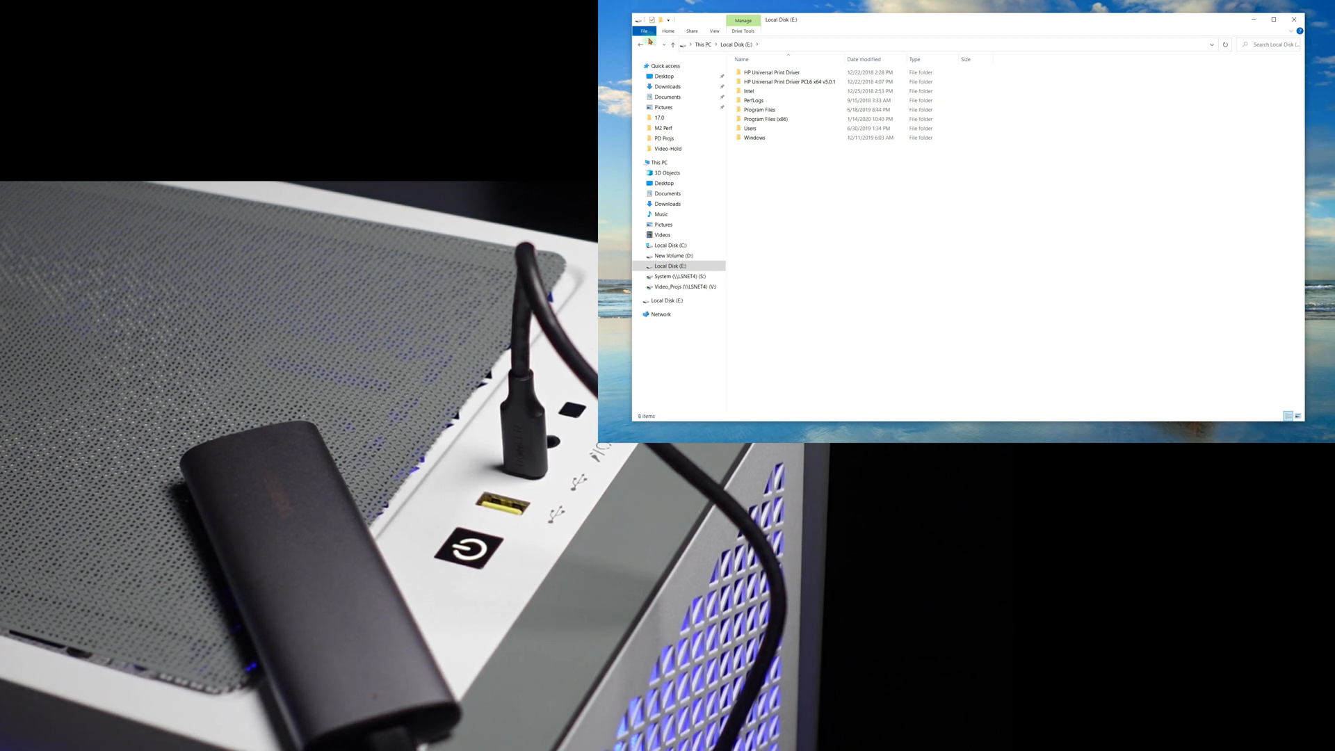
# - Go back up to This PC to see the list of drives
pyautogui.click(640, 44)
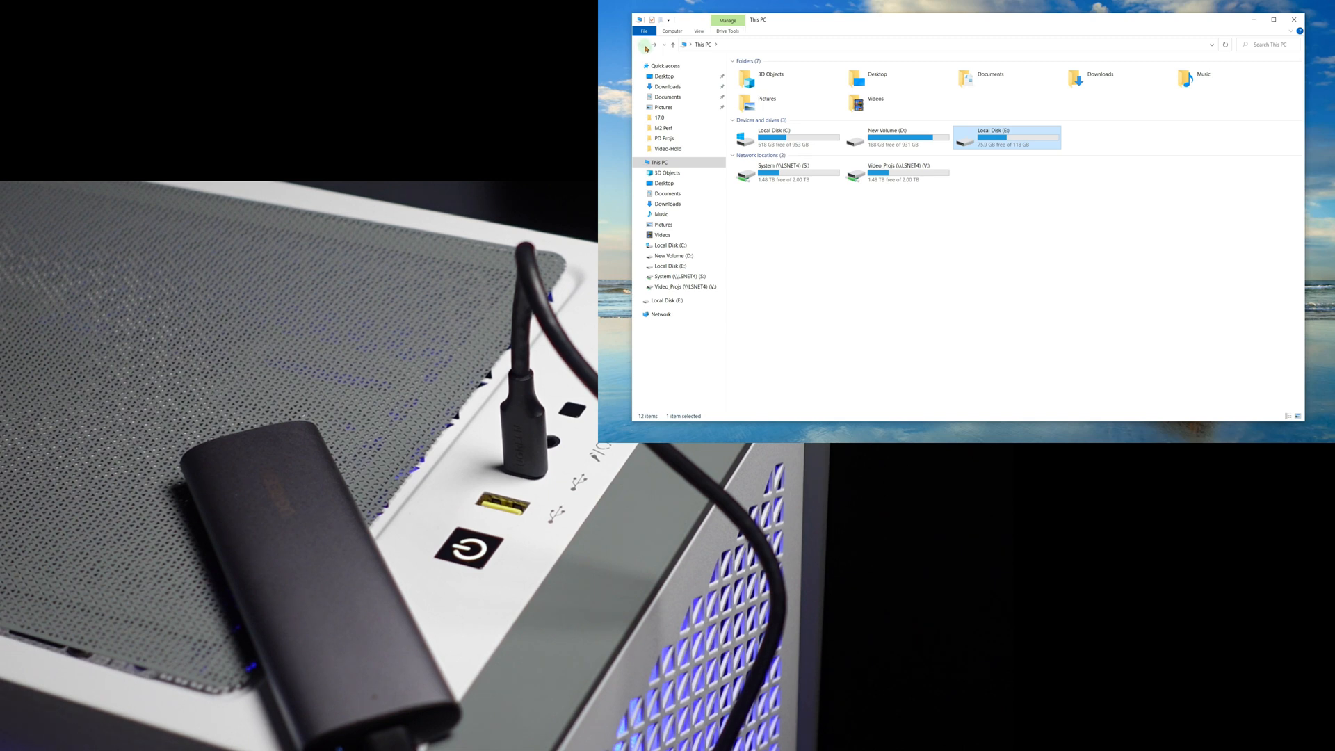
pyautogui.moveTo(652, 44)
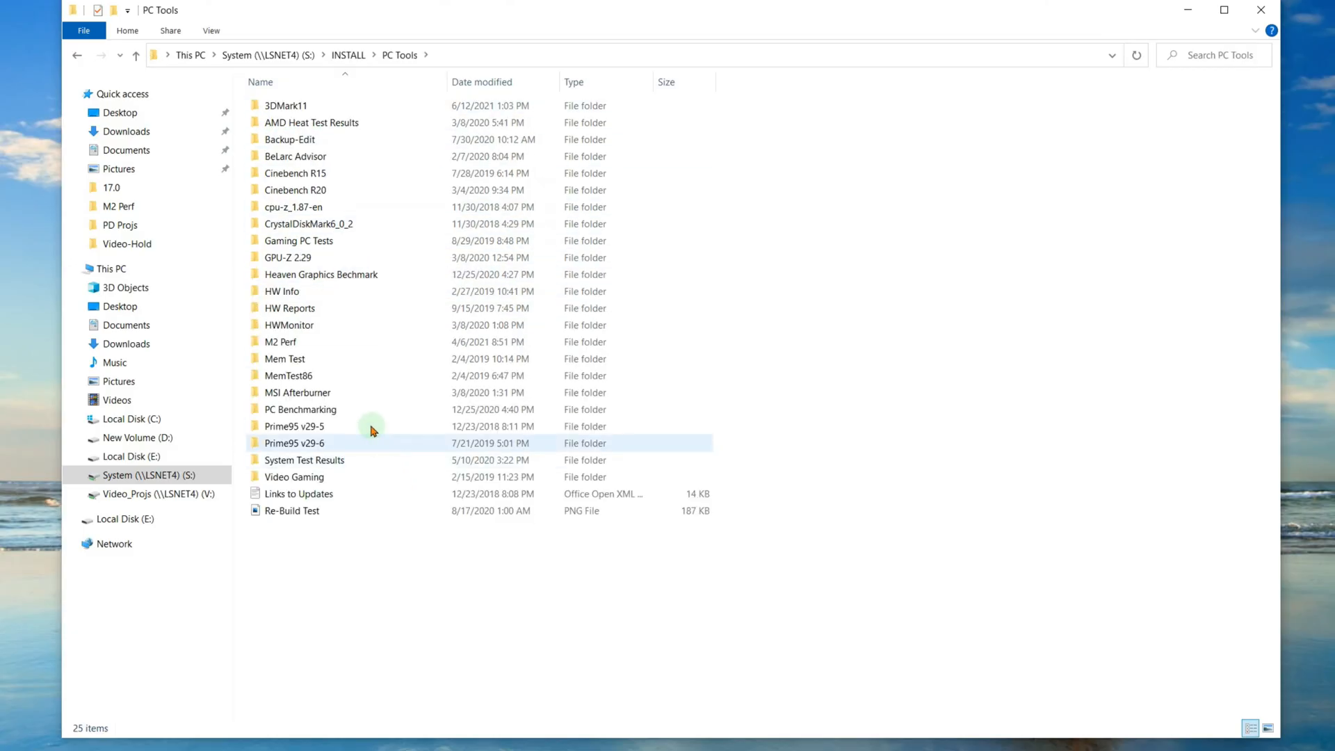
# - Open the CrystalDiskMark6_0_2 folder and launch DiskMark64
pyautogui.doubleClick(308, 223)
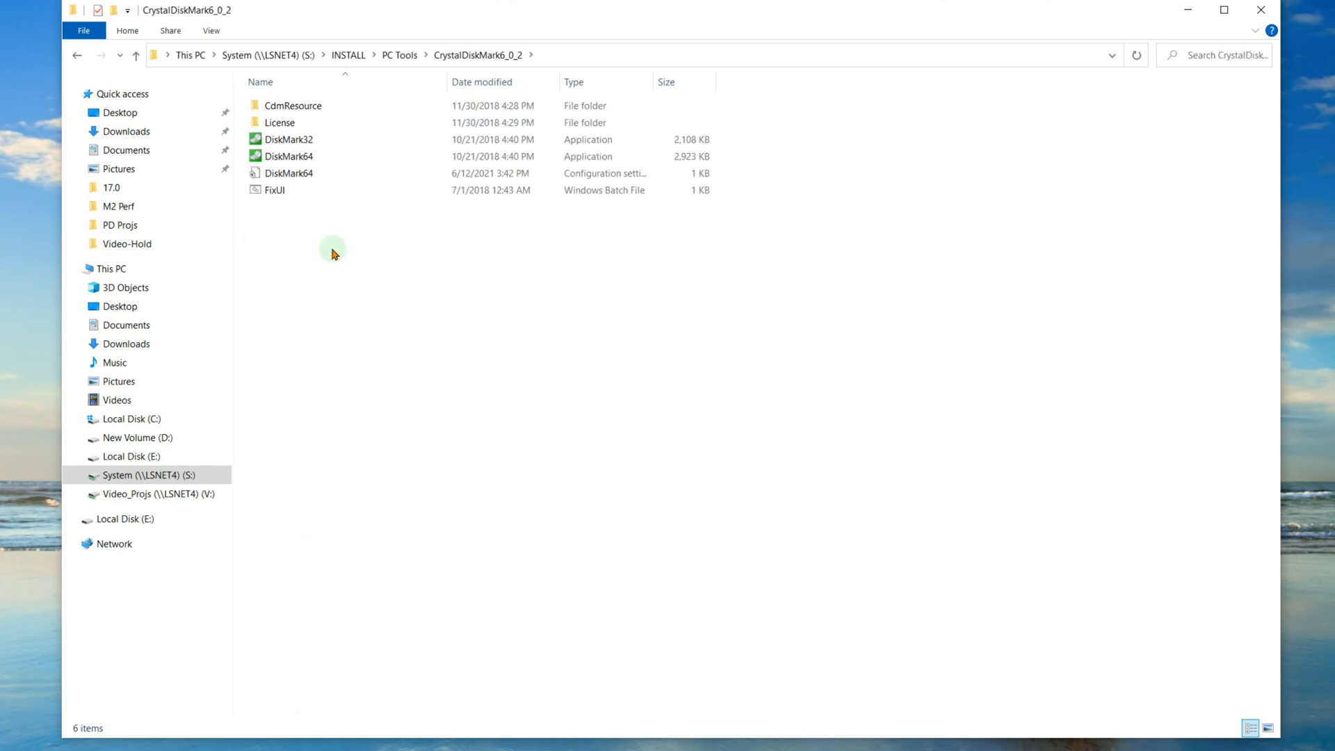
pyautogui.moveTo(326, 243)
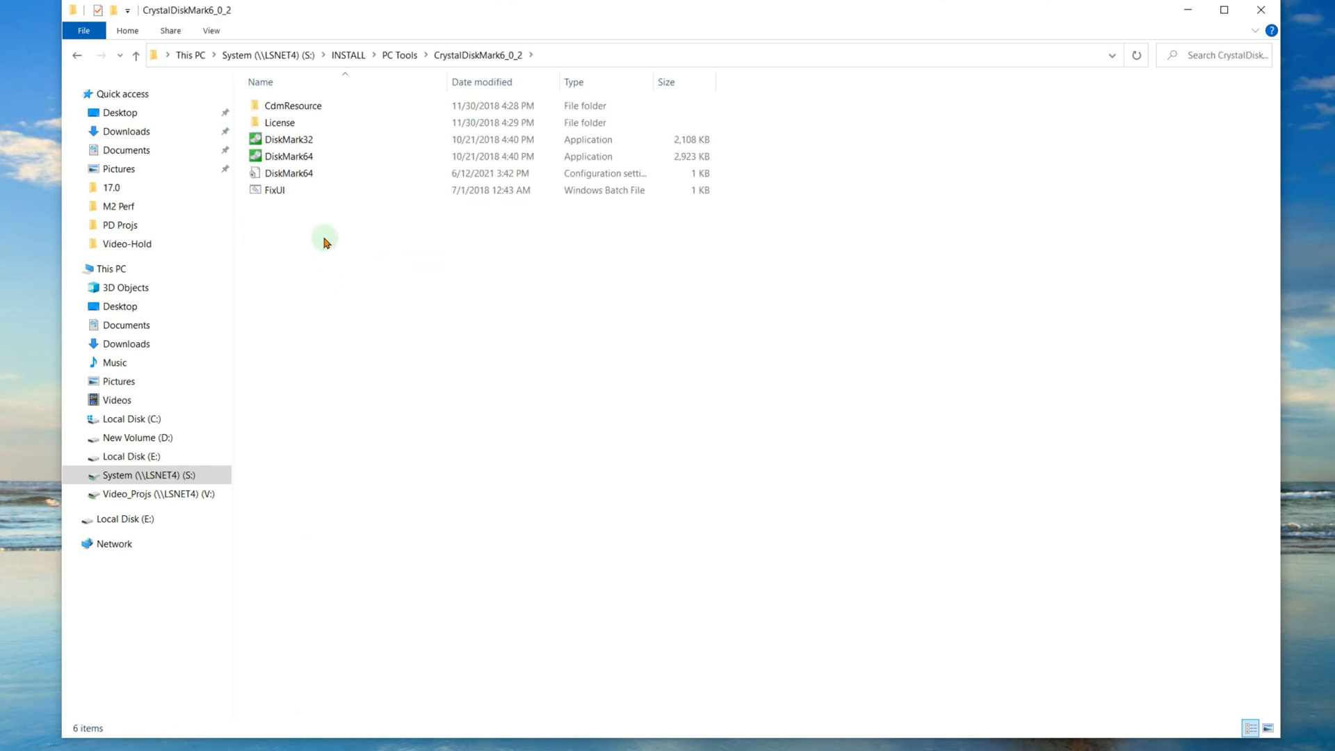
pyautogui.click(288, 156)
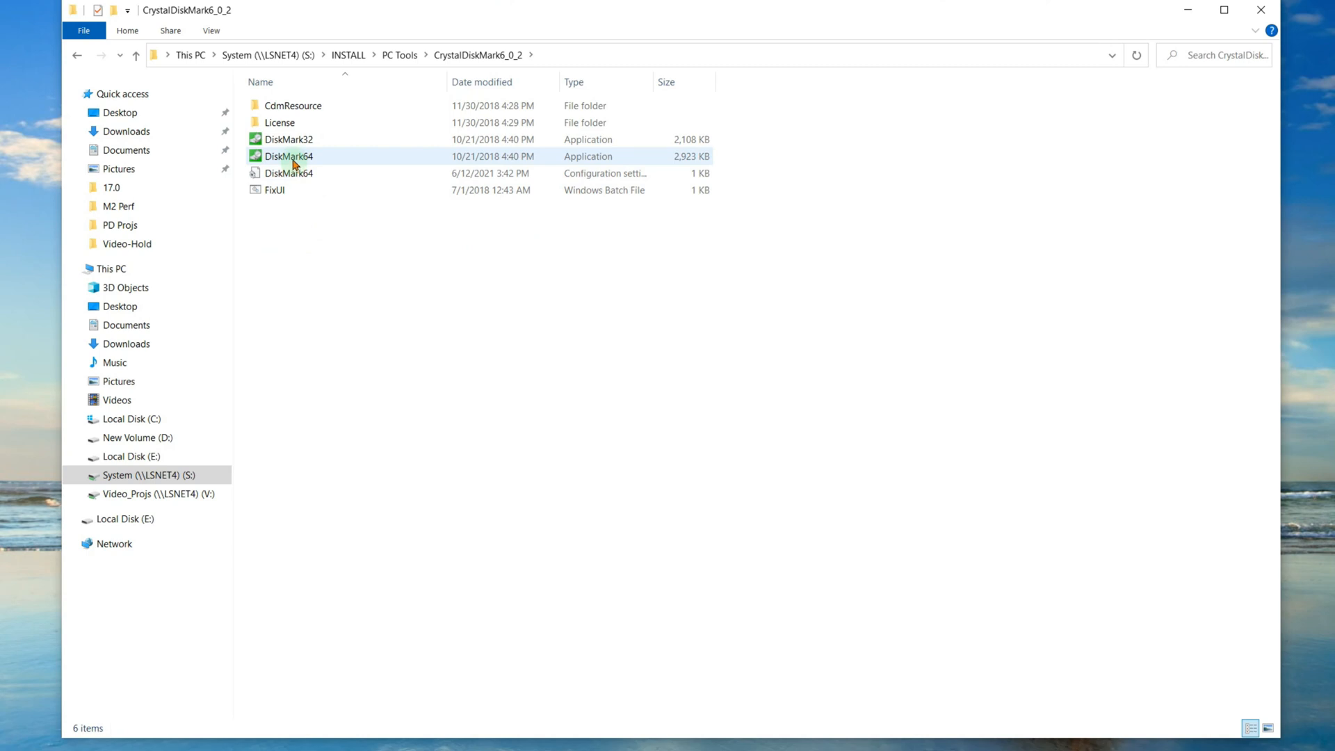
pyautogui.click(289, 156)
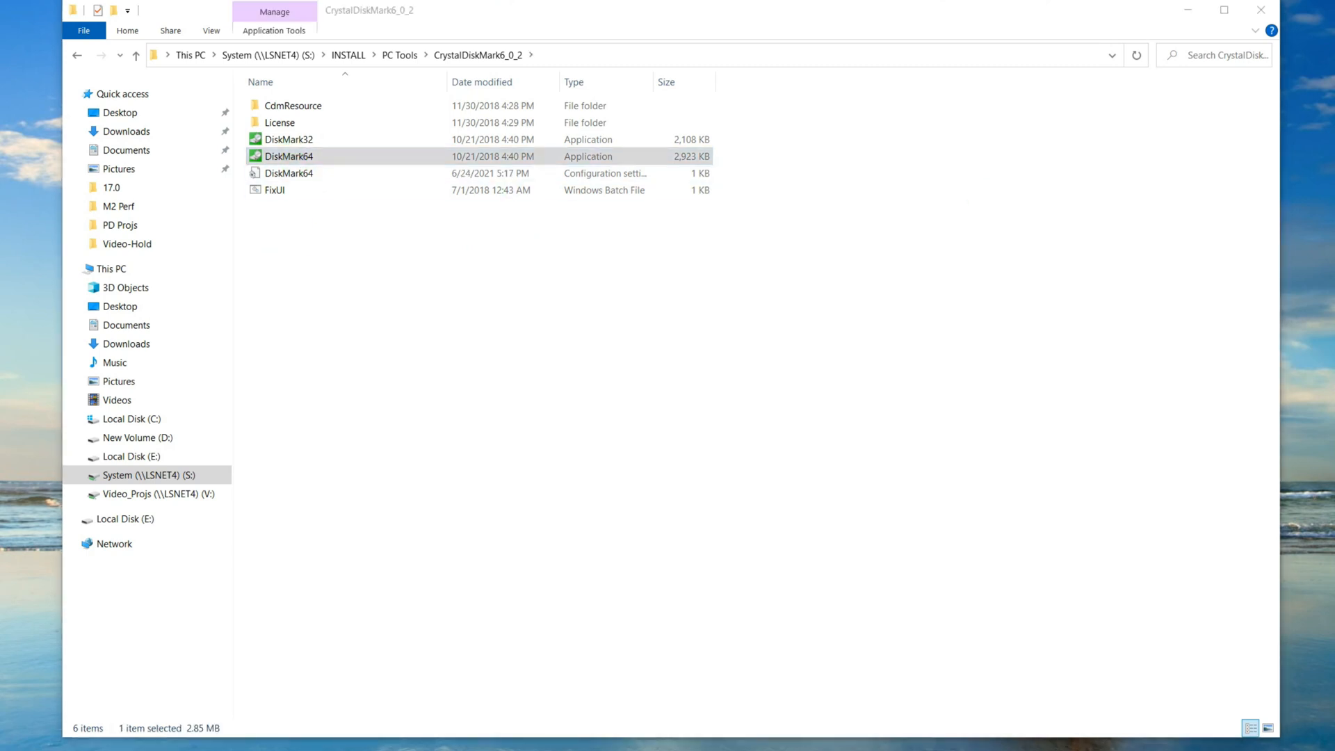
pyautogui.doubleClick(289, 156)
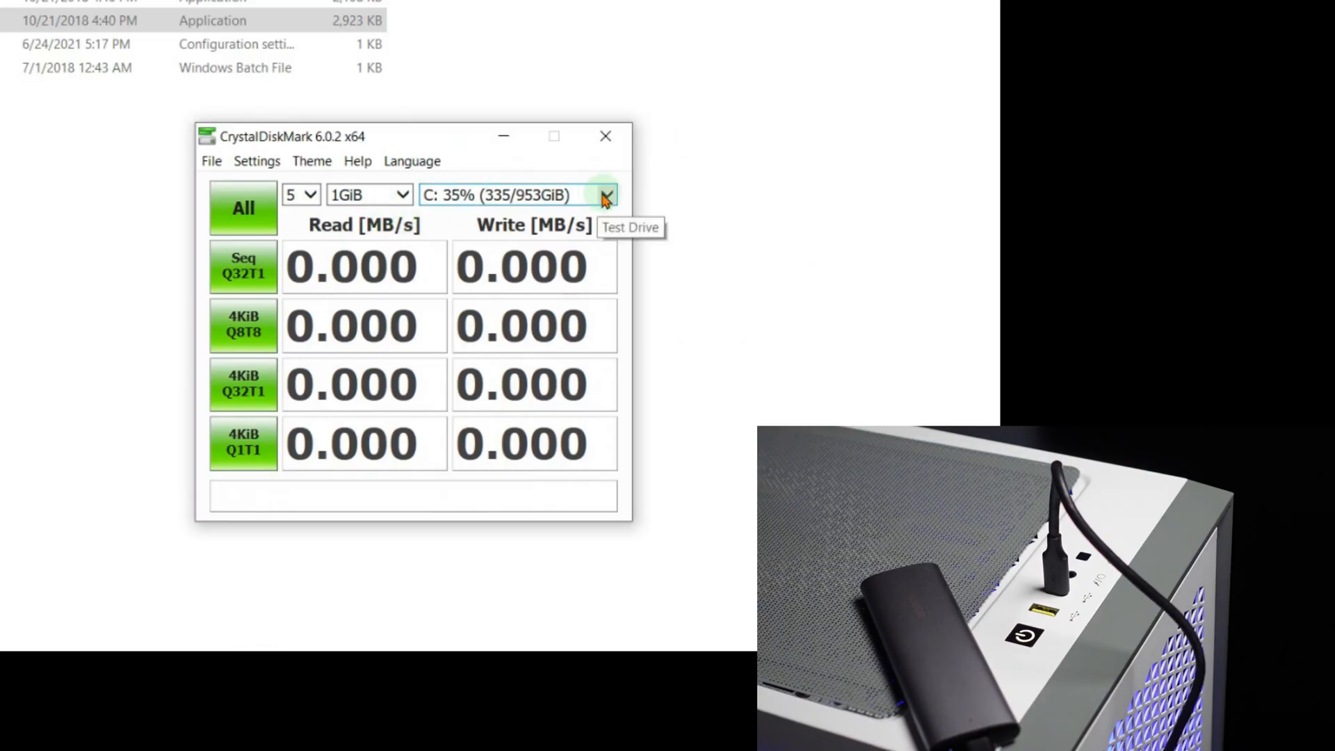
# - Select drive E: (43/119GiB) as the test drive and start the All benchmark
pyautogui.click(606, 195)
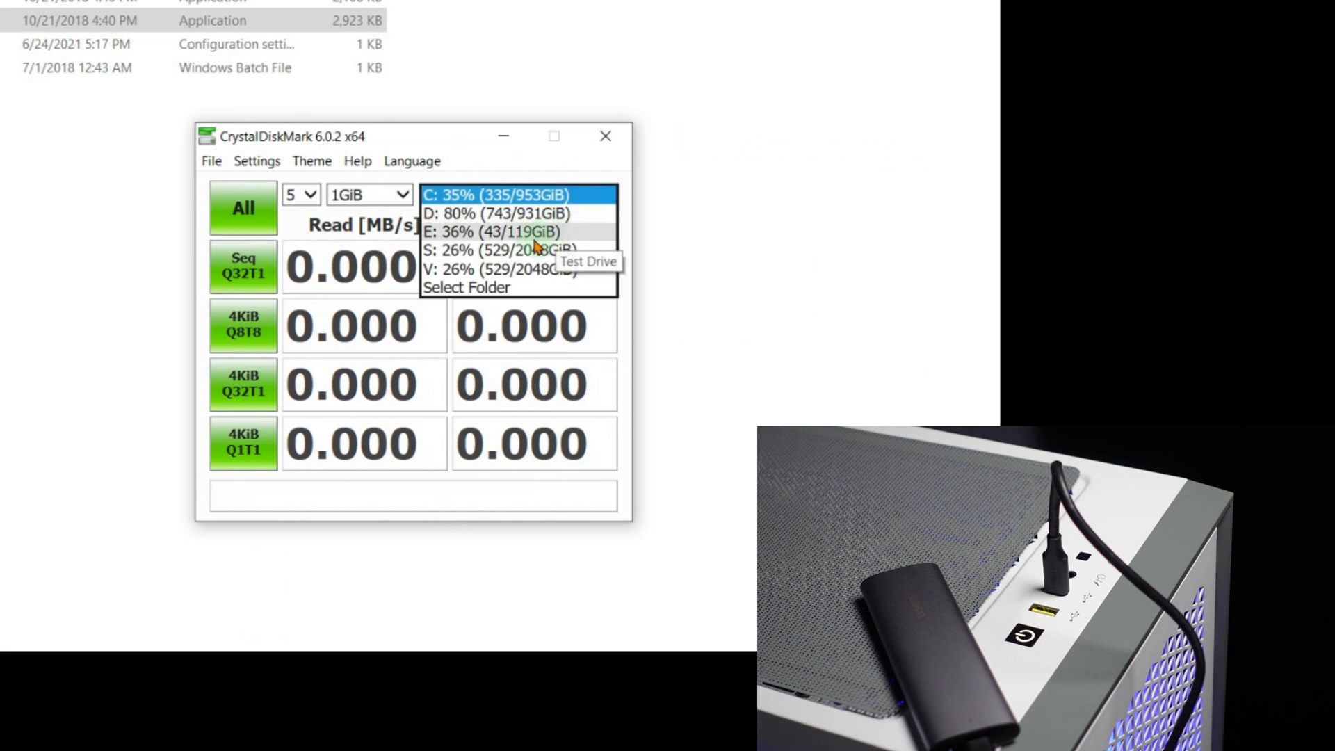
pyautogui.click(496, 231)
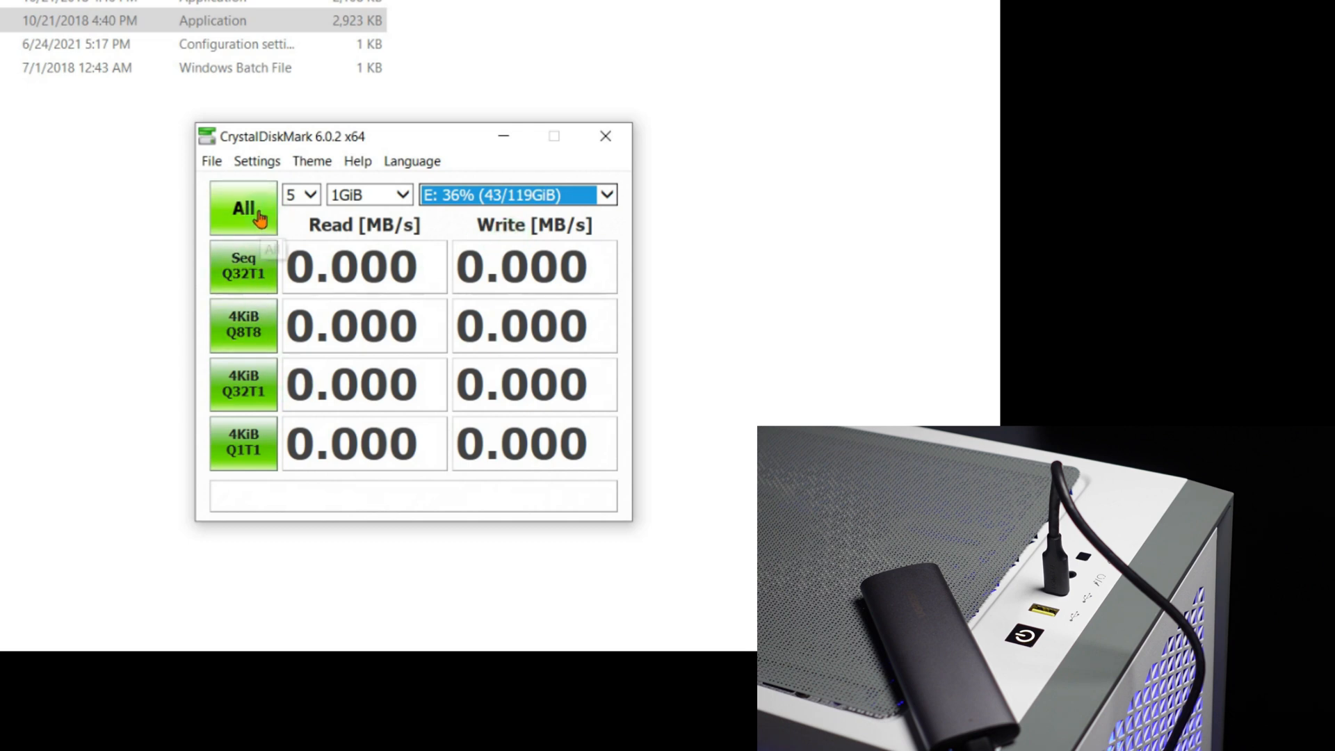
pyautogui.click(244, 208)
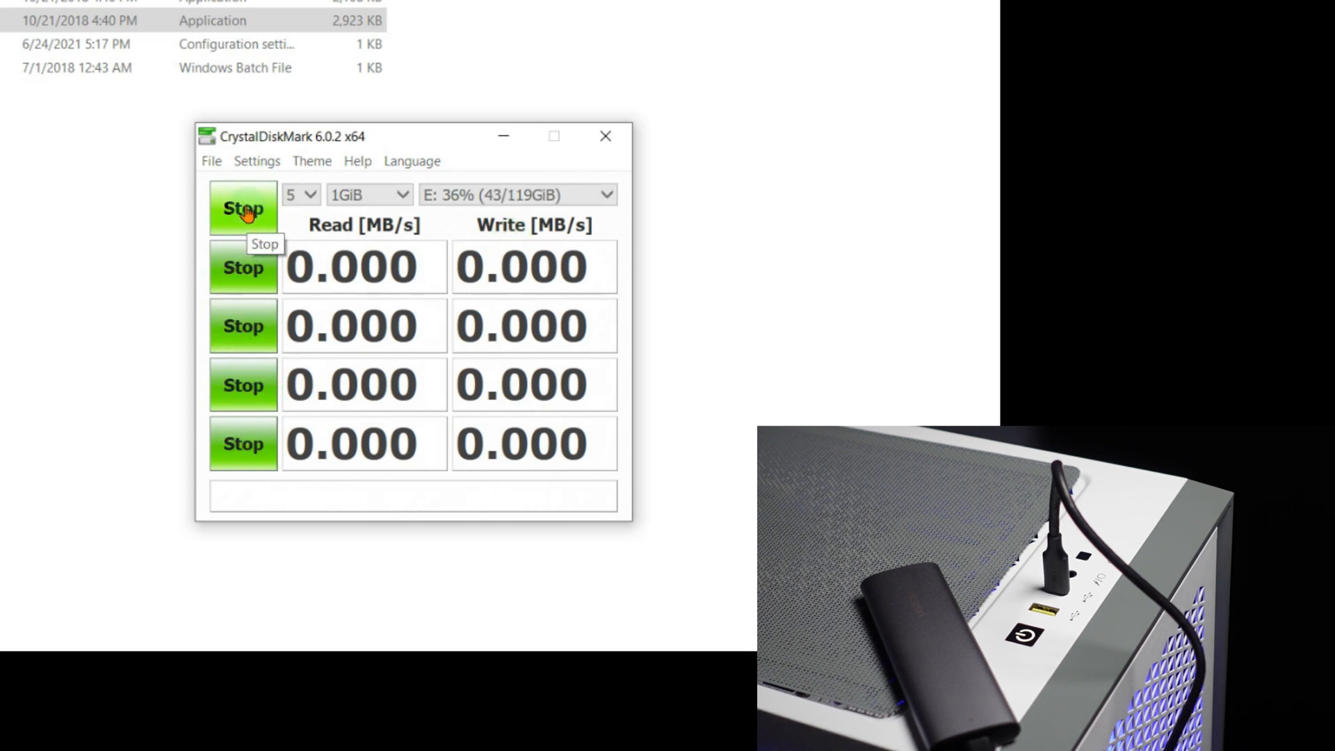
pyautogui.click(243, 208)
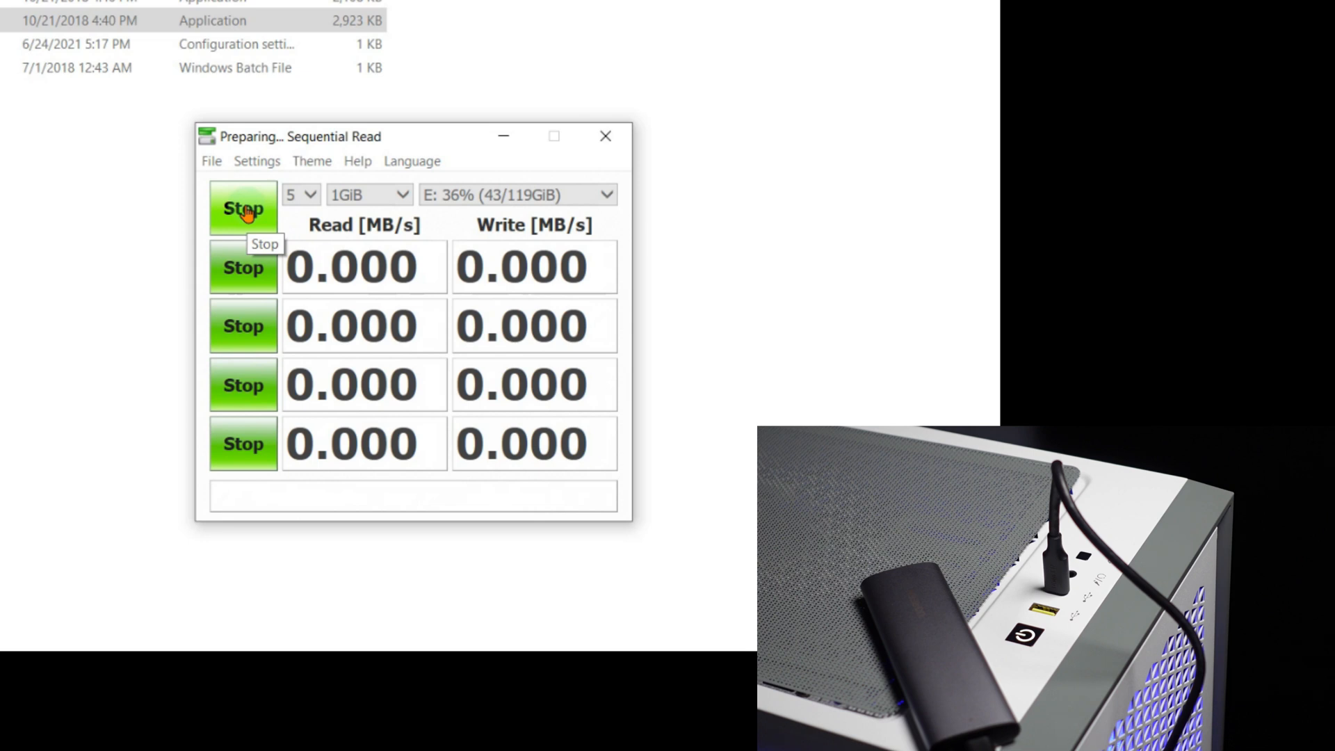